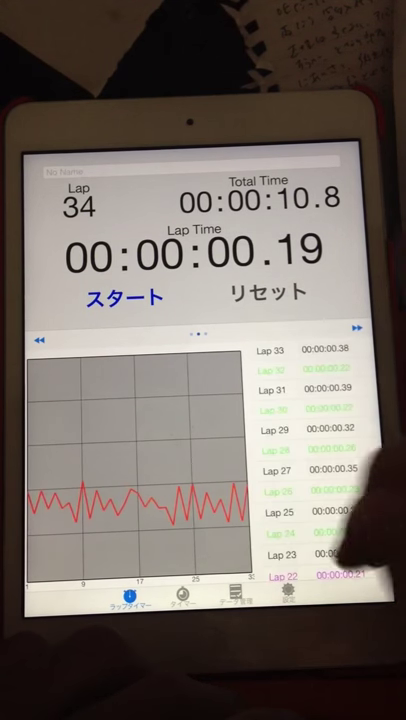
{"action": "scroll", "scroll_direction": "down", "scroll_amount": 3}
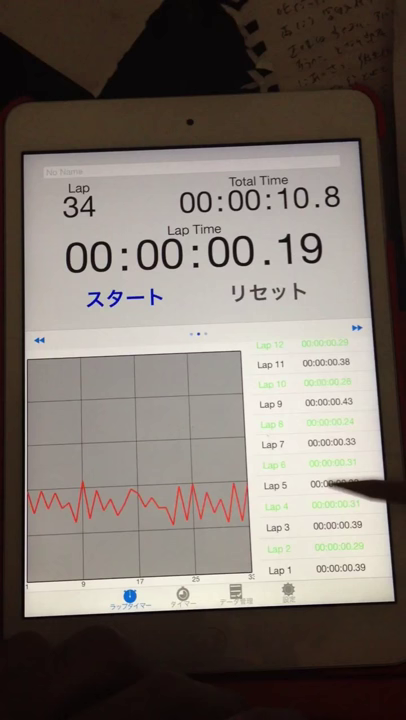